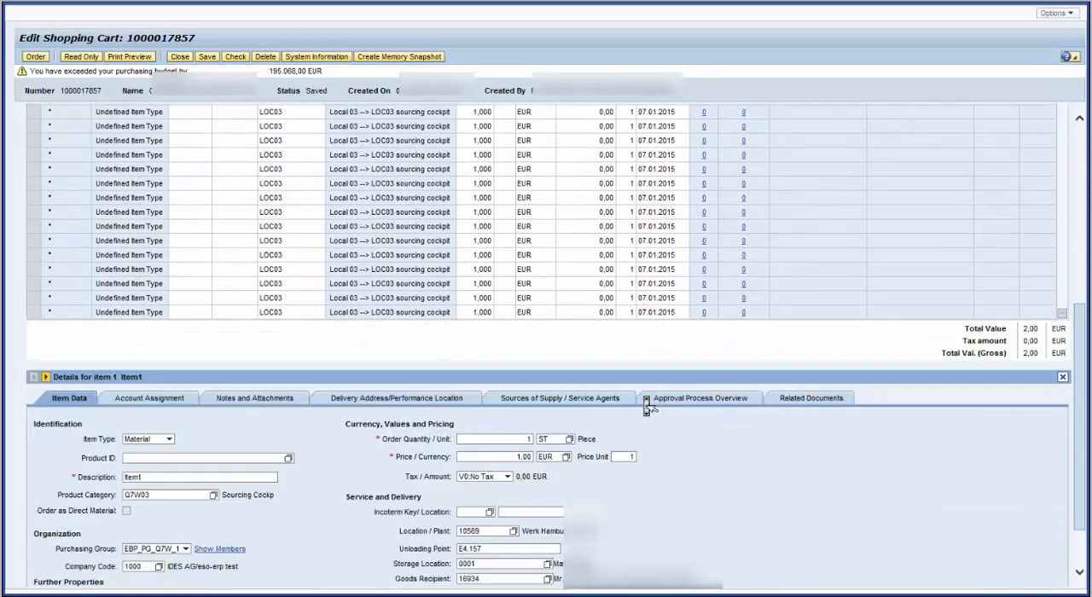
# Step: Set item 1 to Purchase Order Only and item 2 to Purchase Order & Contract, then order
pyautogui.click(558, 572)
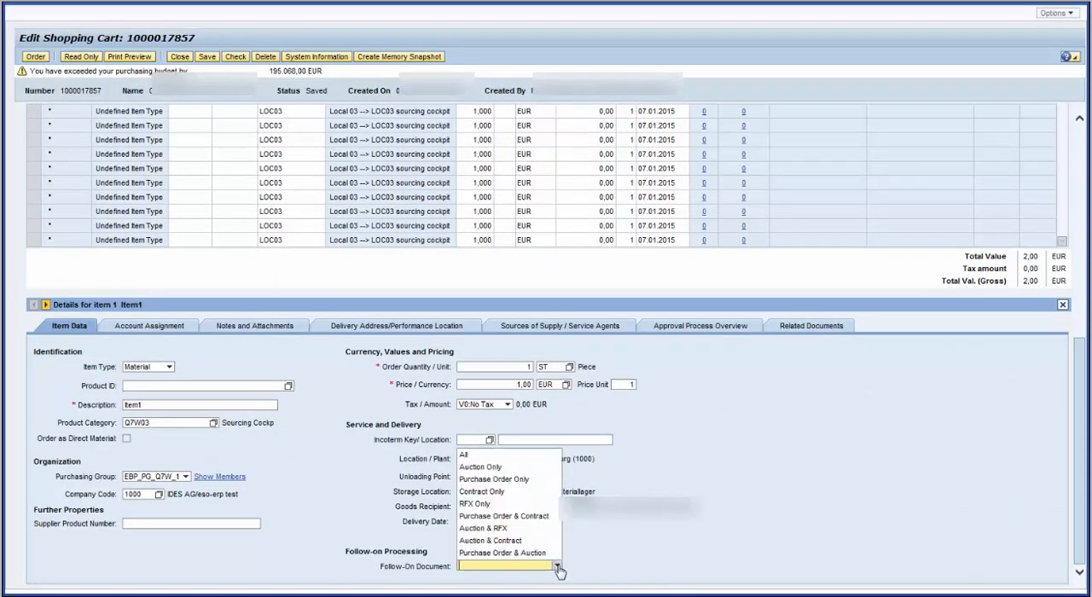
pyautogui.click(494, 480)
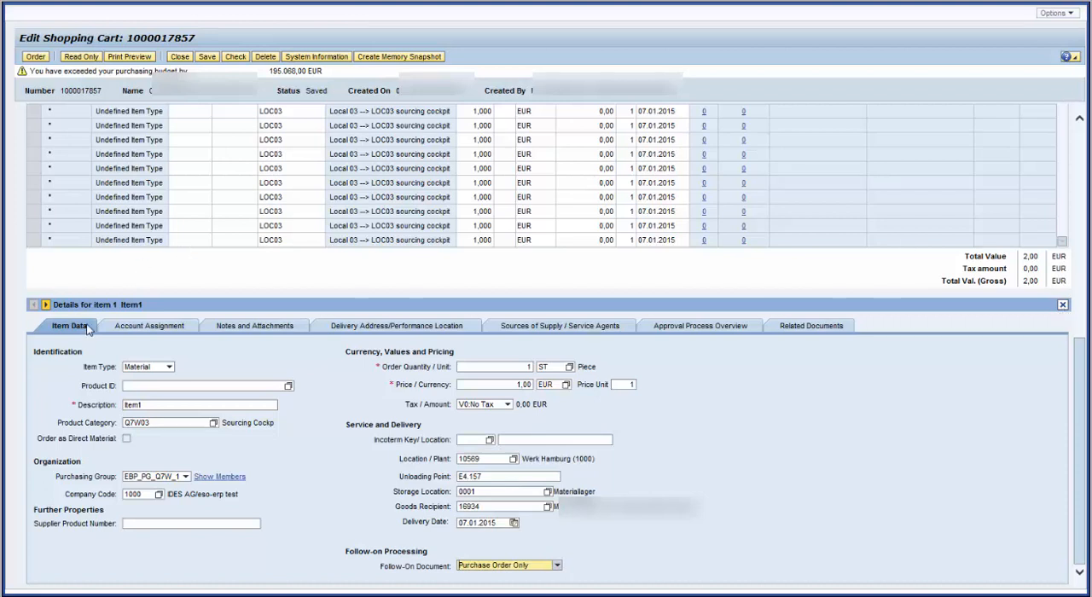
pyautogui.click(46, 305)
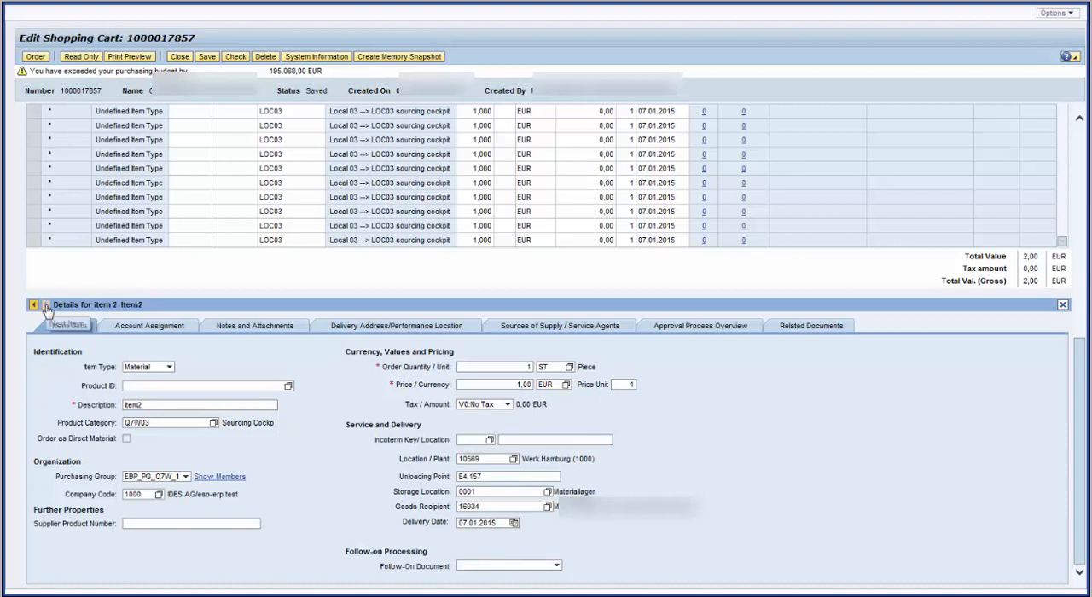
pyautogui.click(552, 573)
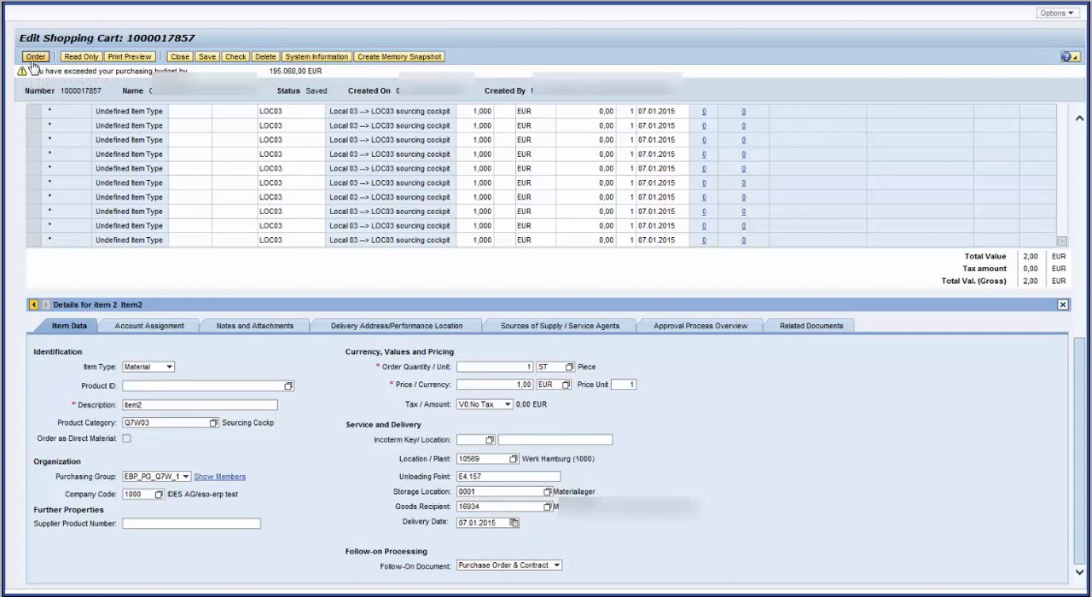
pyautogui.click(35, 55)
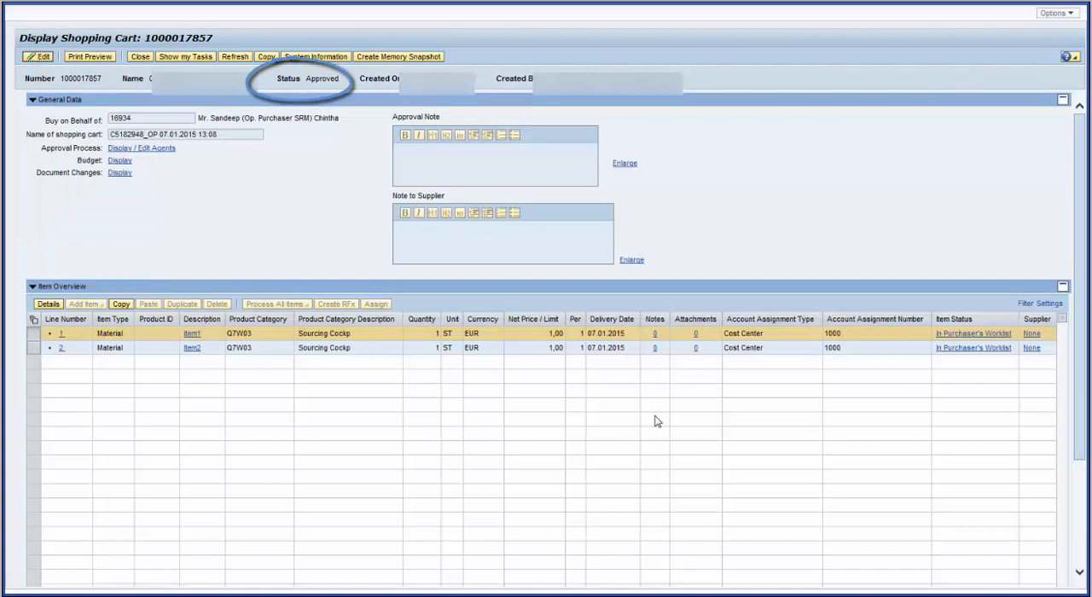
pyautogui.click(376, 304)
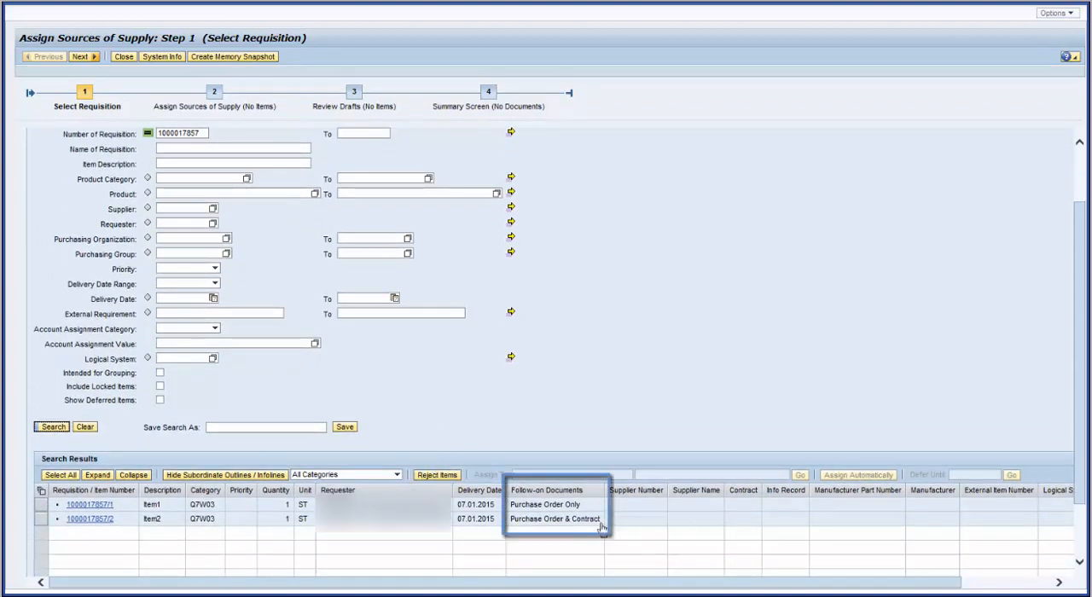
pyautogui.moveTo(618, 529)
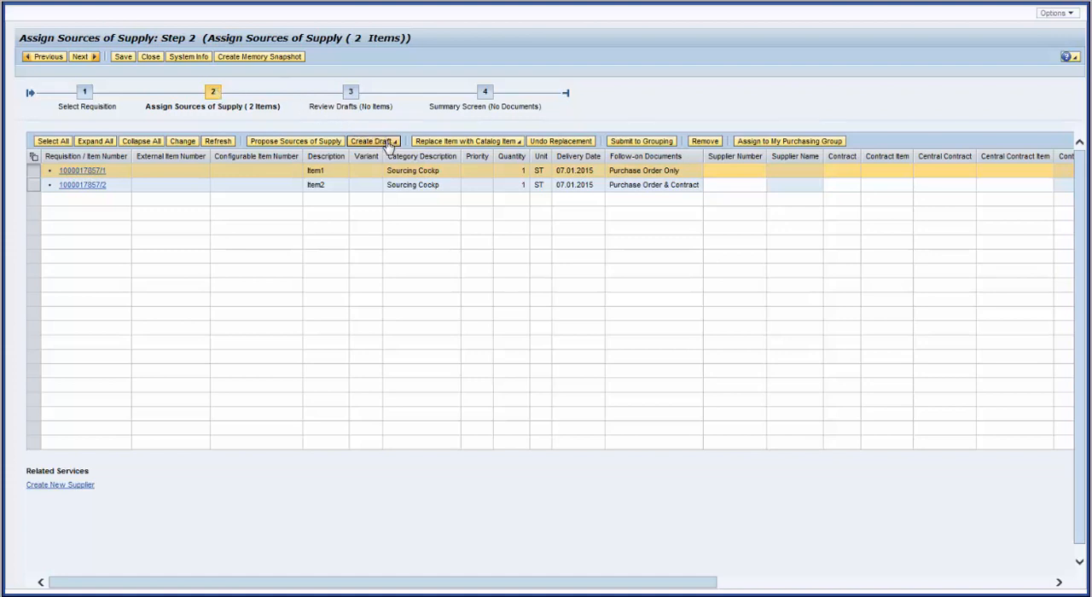
# Step: Select both item rows and create a Purchase Order draft from them
pyautogui.click(393, 140)
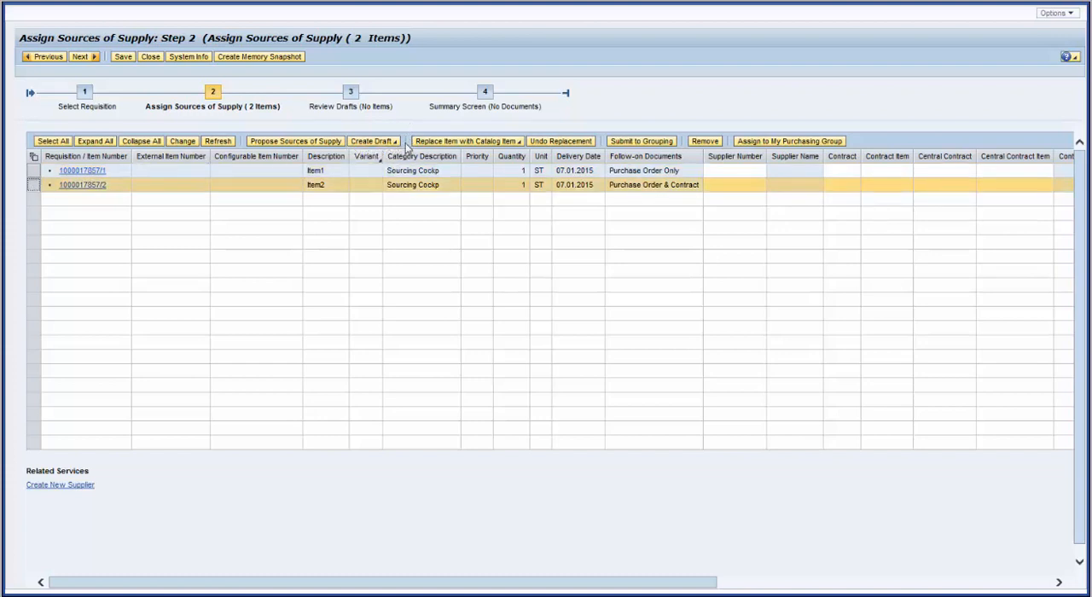
pyautogui.click(397, 141)
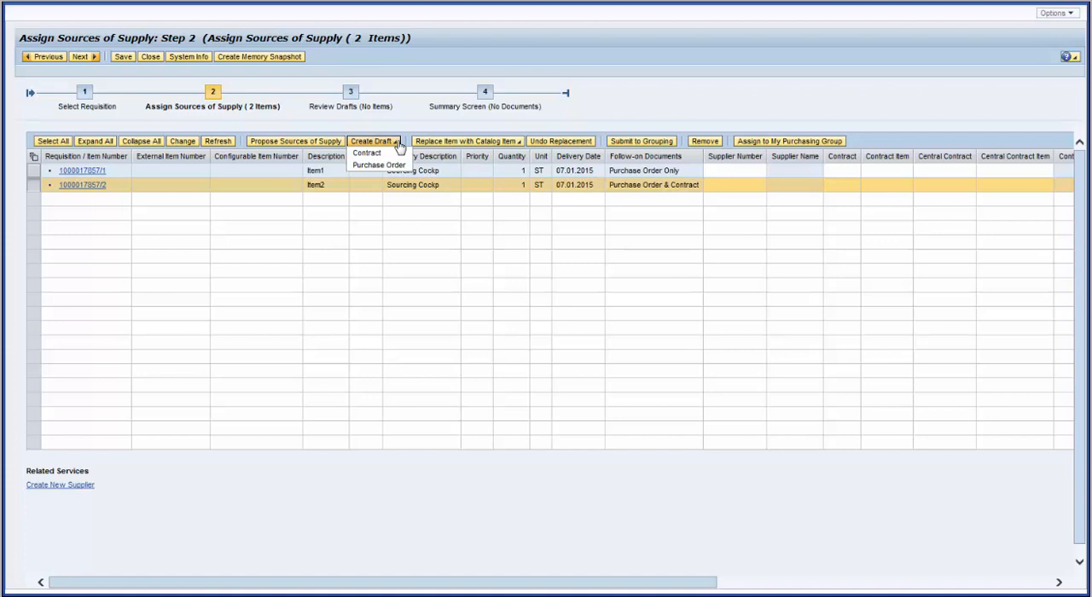
pyautogui.moveTo(375, 165)
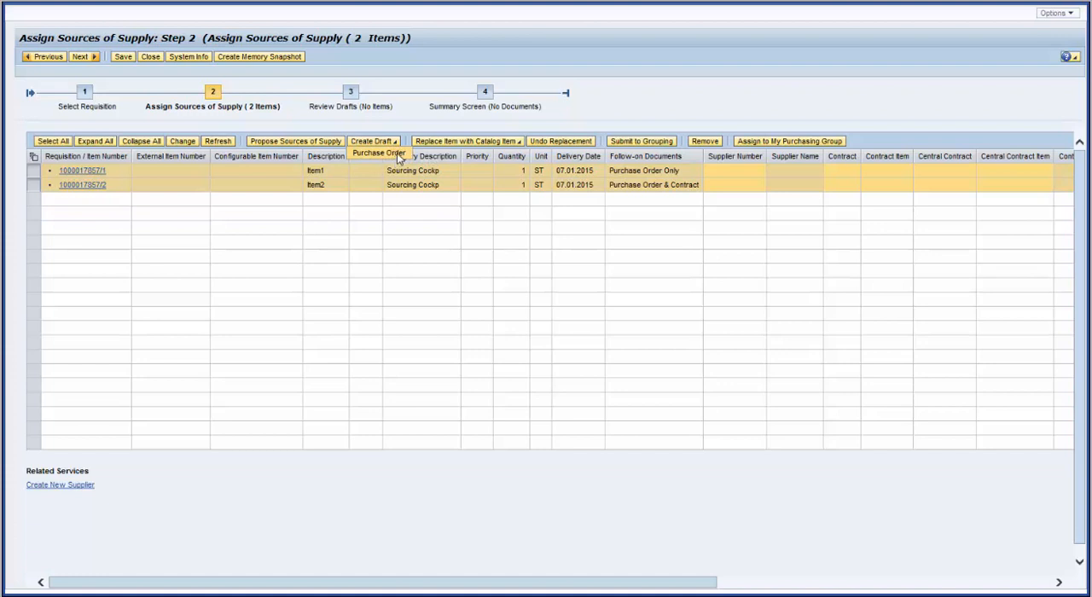
pyautogui.click(376, 153)
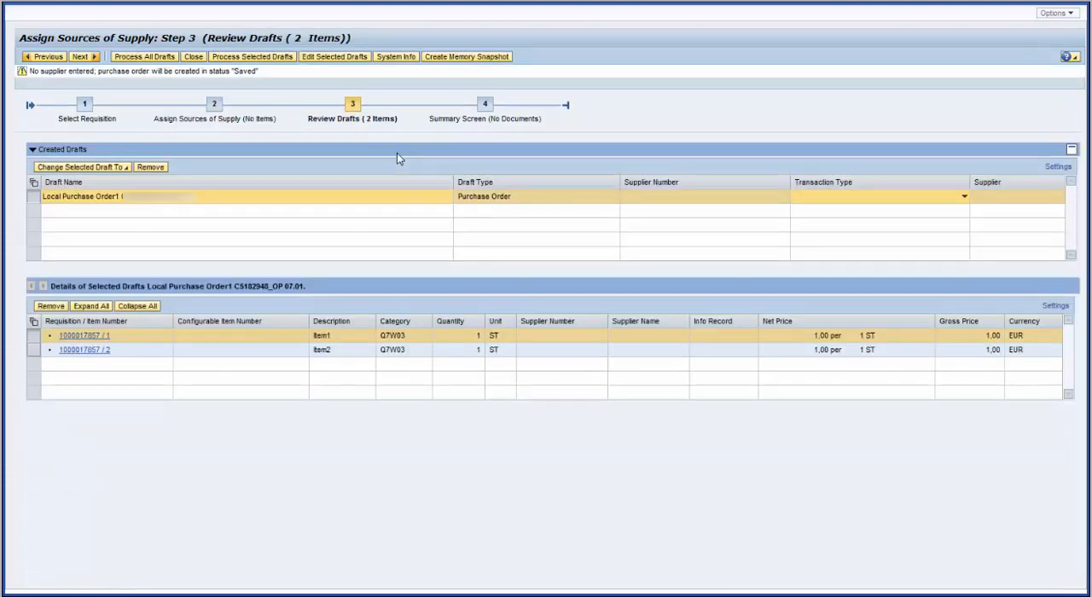
pyautogui.moveTo(745, 170)
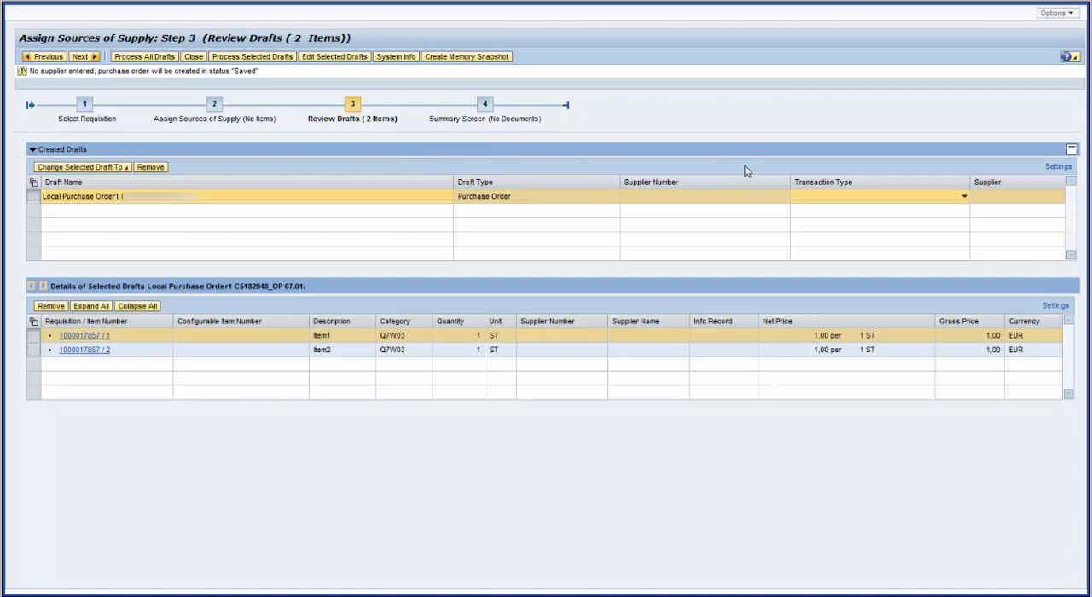
# Step: Set the draft's transaction type to S3F : Purchase Order and process it into a purchase order
pyautogui.click(963, 197)
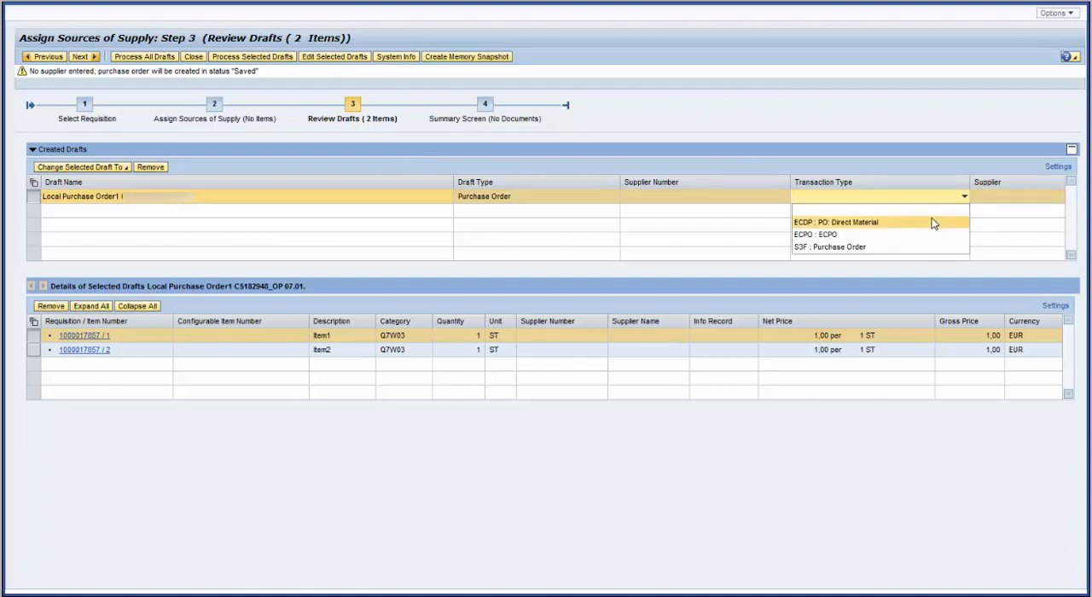
pyautogui.click(825, 247)
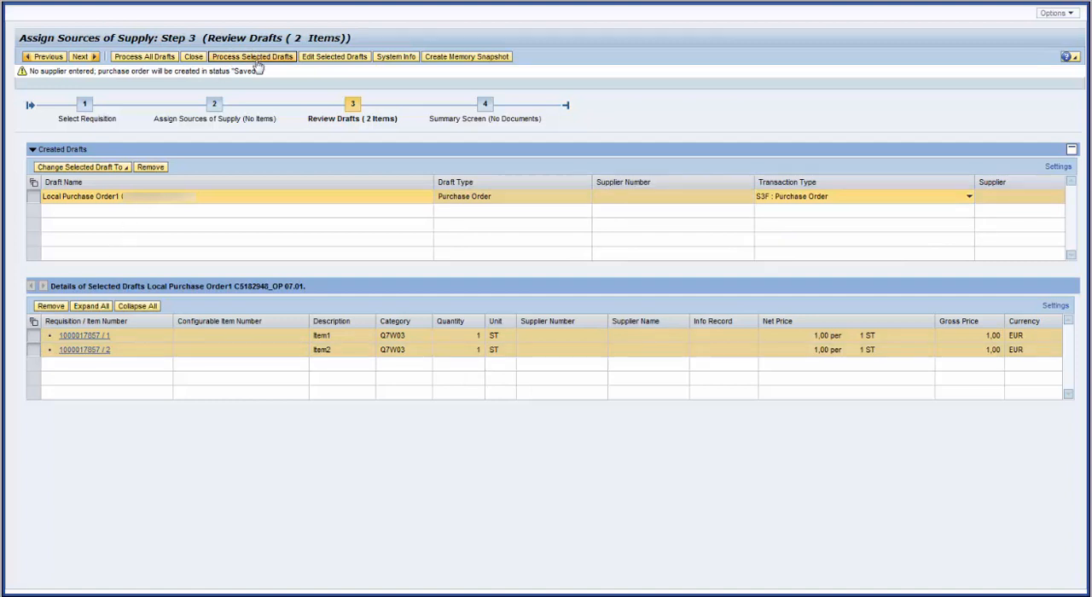
pyautogui.click(260, 58)
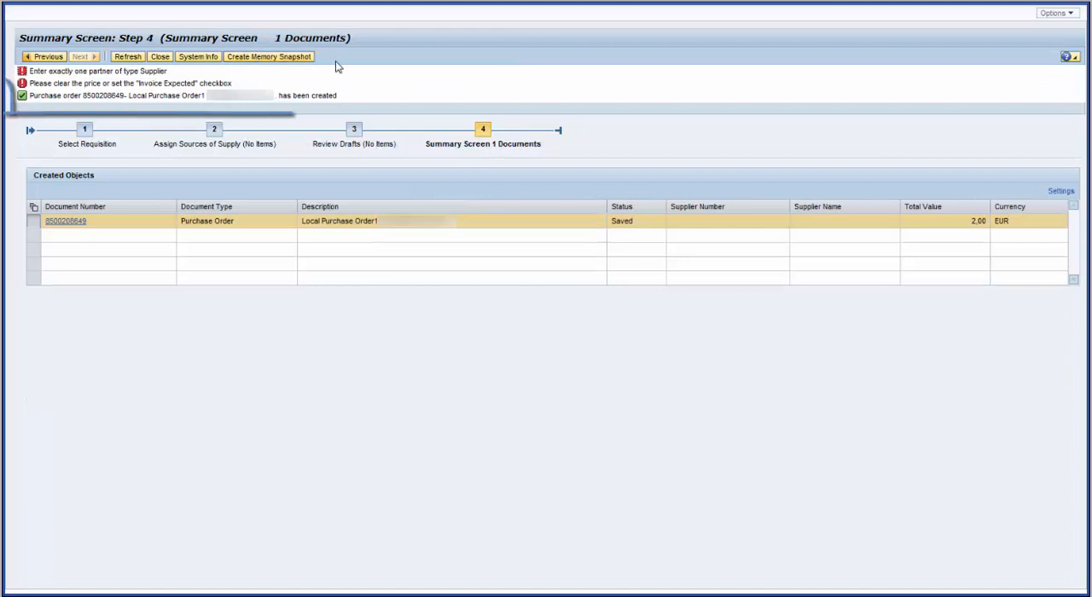
pyautogui.moveTo(102, 102)
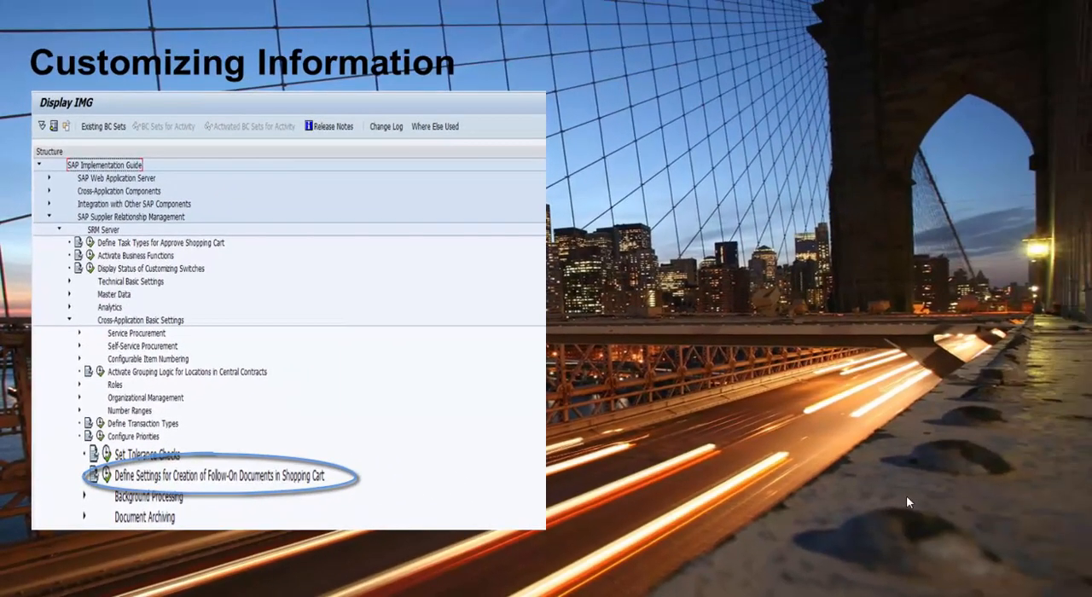
# Step: Open 'Define Settings for Creation of Follow-On Documents in Shopping Cart' in SPRO
pyautogui.doubleClick(189, 477)
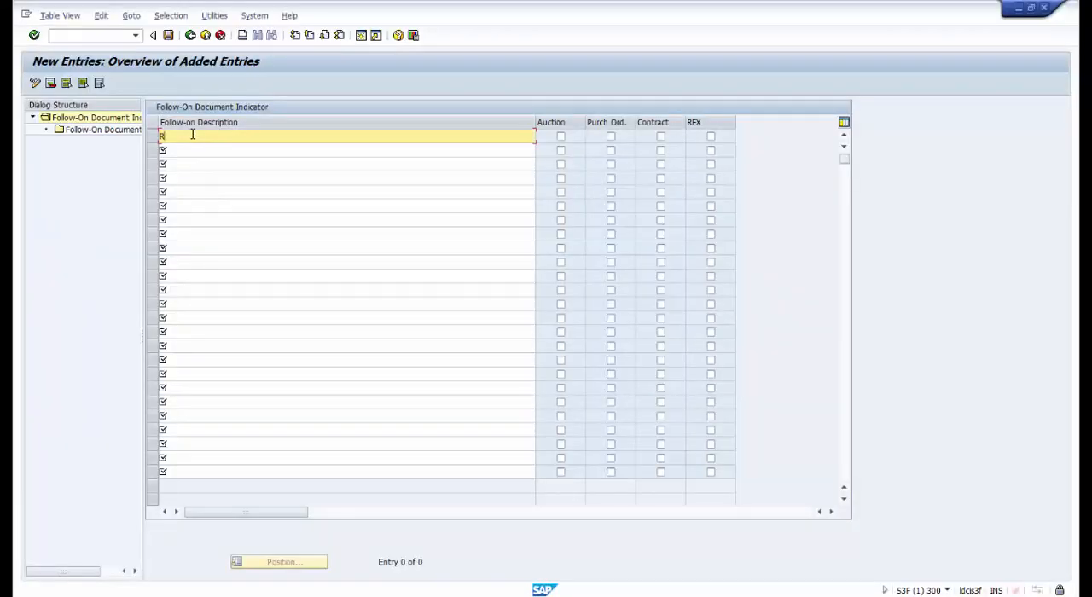
# Step: Describe the new indicator as 'RFX & Auction' and tick RFX and Auction
pyautogui.write('RFX')
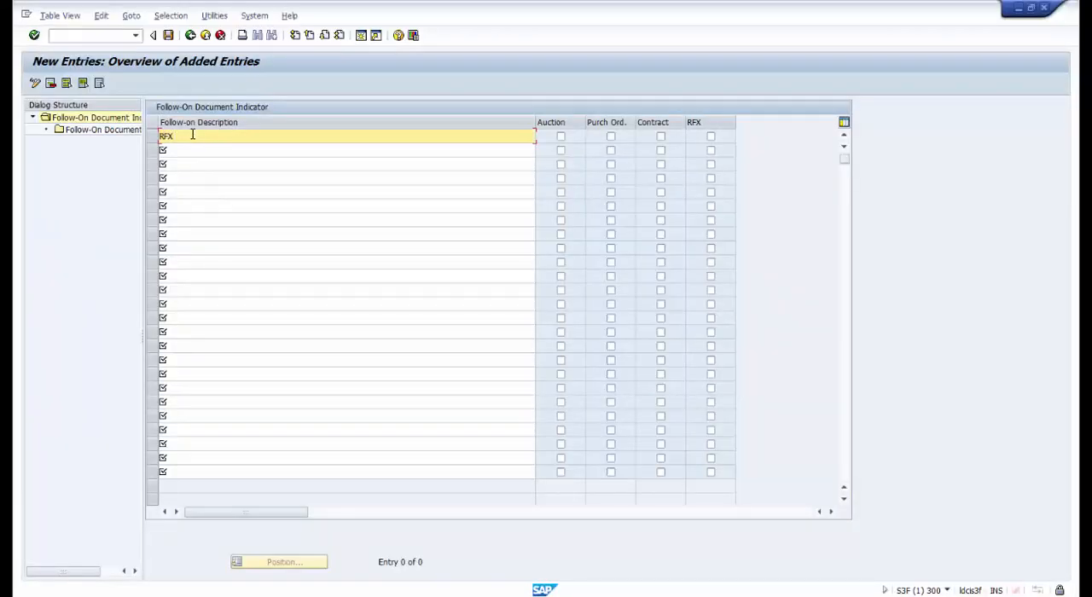
pyautogui.write('& Auction')
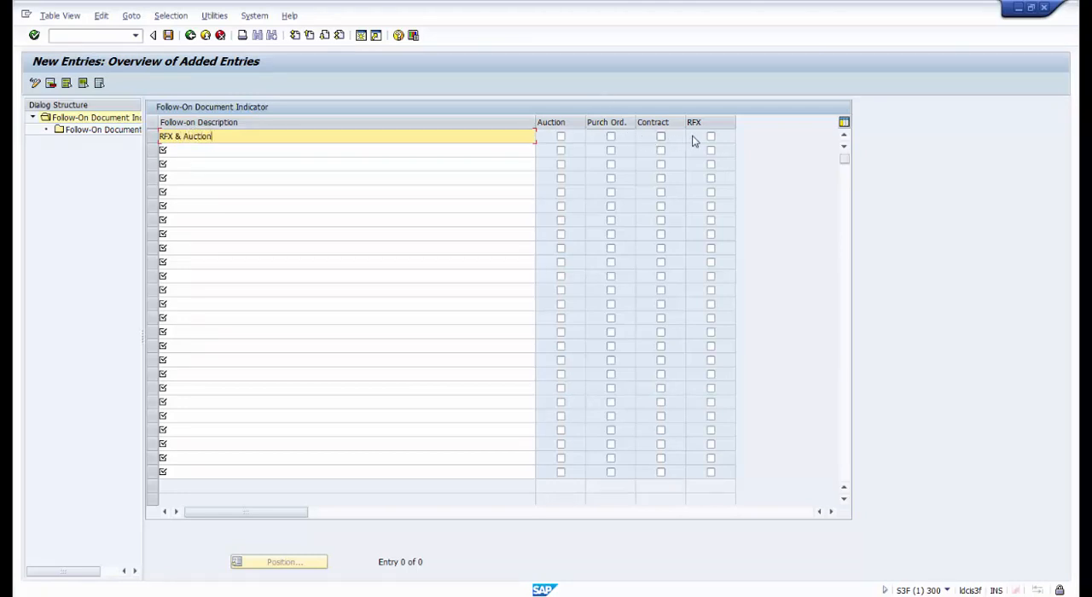
pyautogui.click(711, 137)
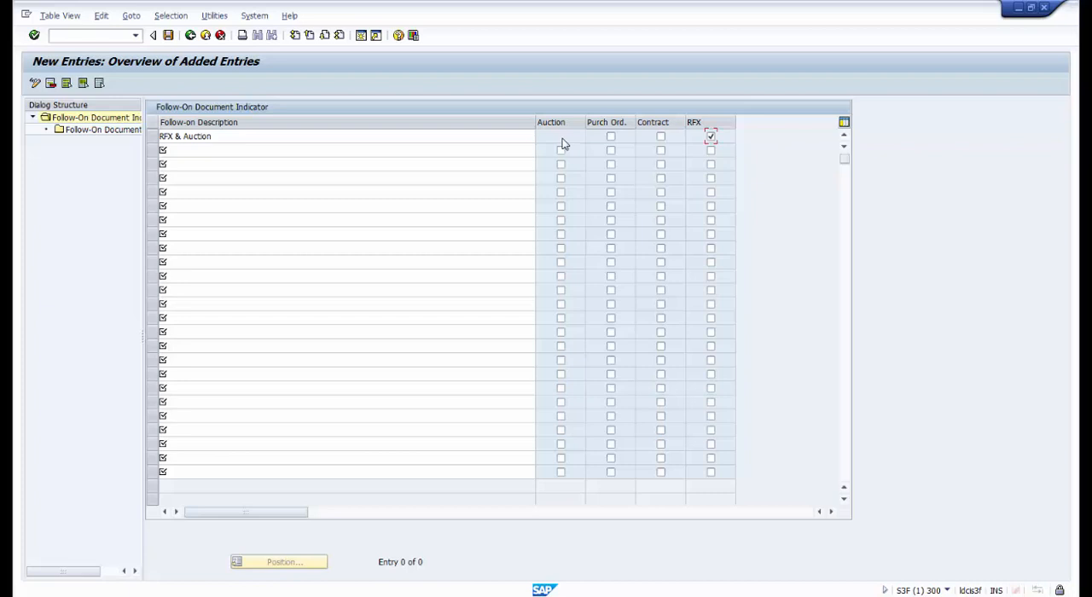
pyautogui.click(560, 136)
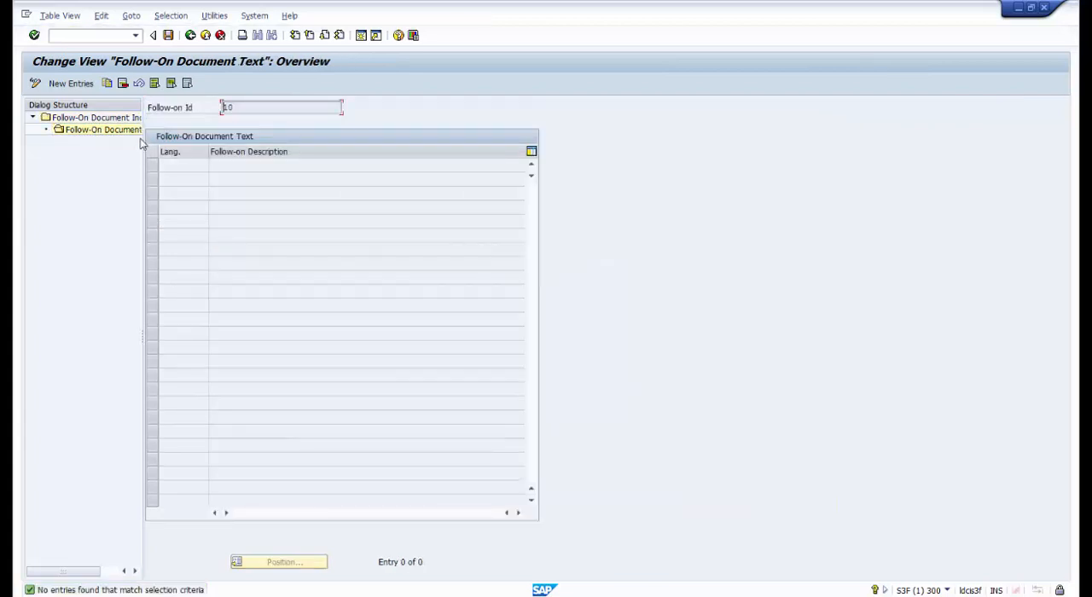
# Step: Add an EN text entry 'RFx & Auction' for follow-on indicator 10
pyautogui.click(54, 83)
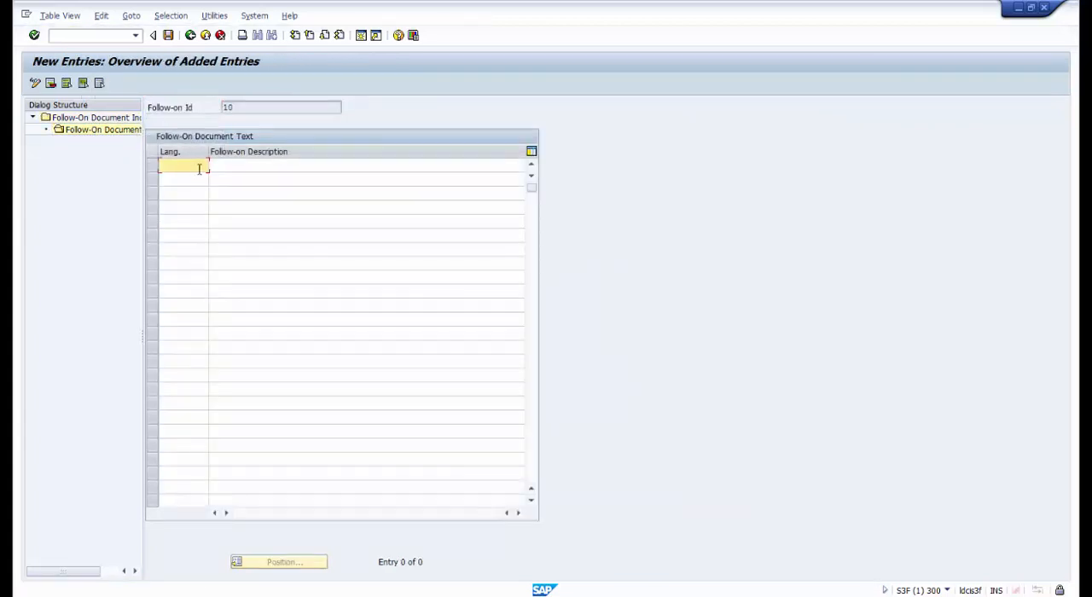
pyautogui.write('EN')
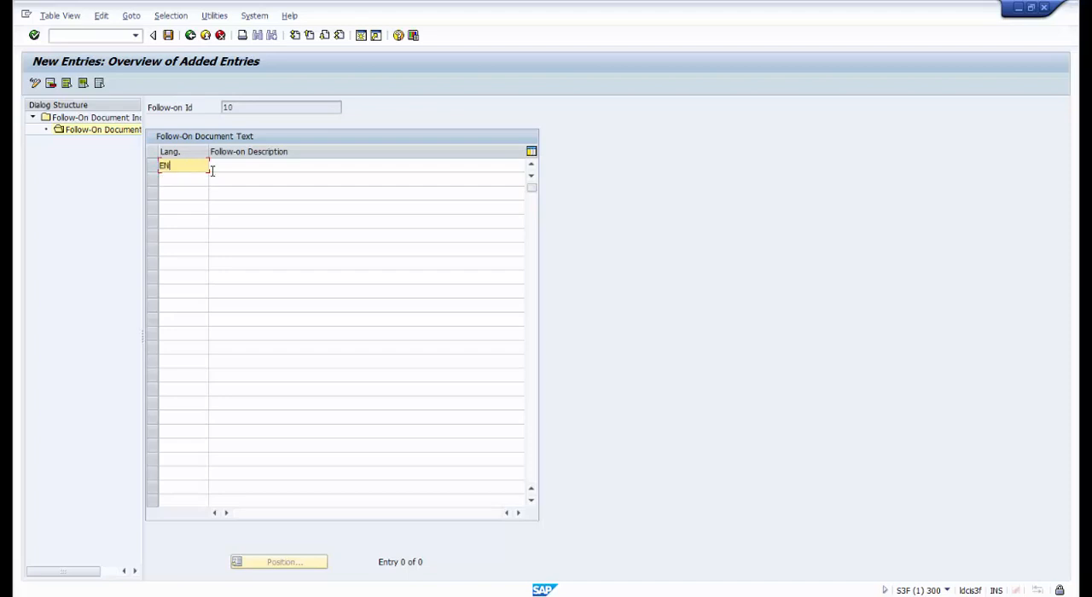
pyautogui.write('RFx')
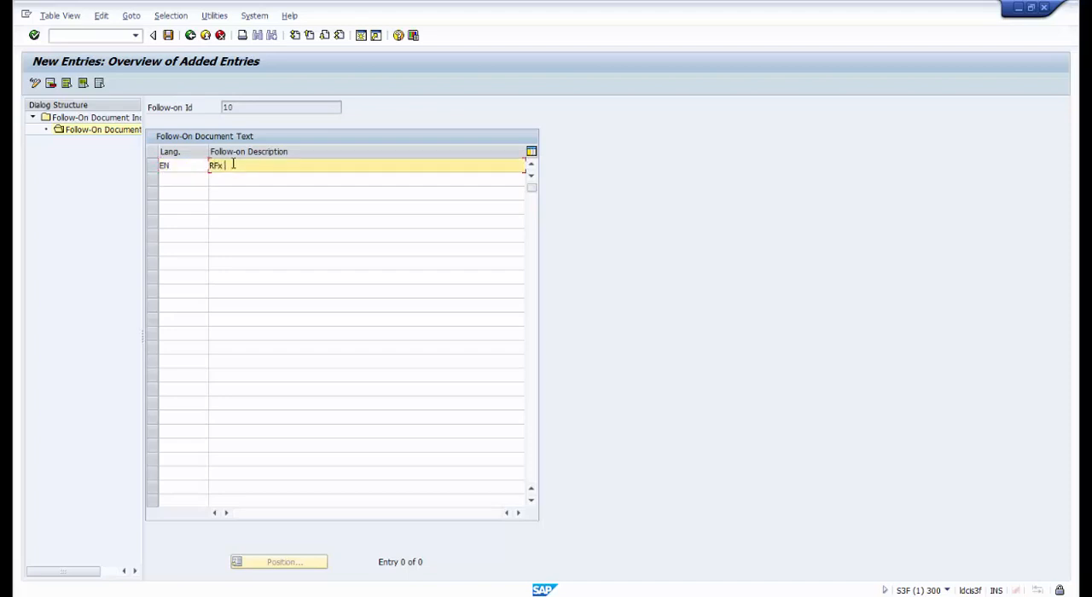
pyautogui.write('&')
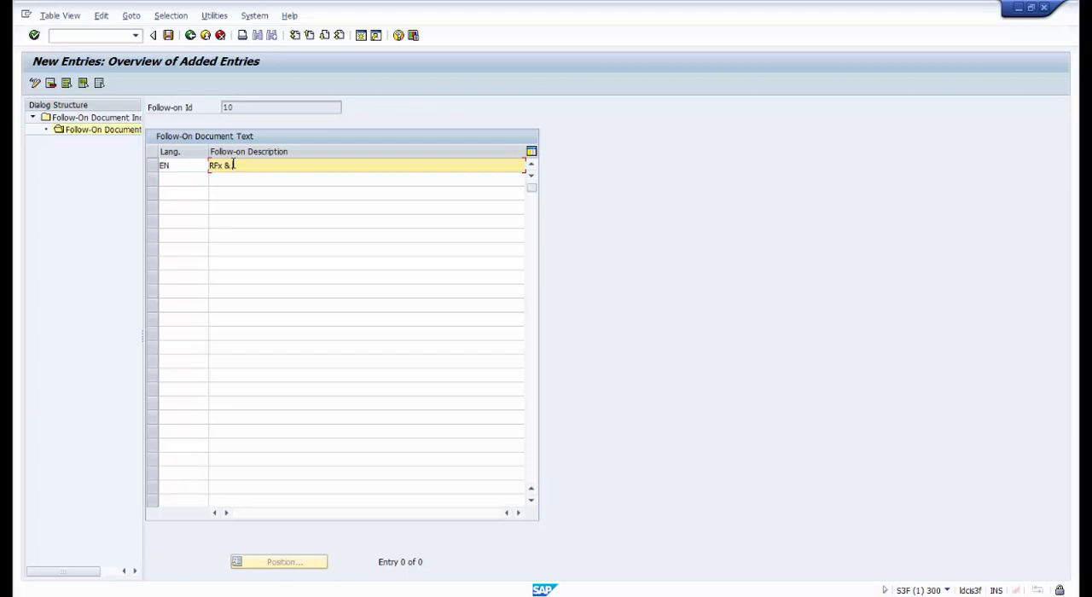
pyautogui.write('Auction')
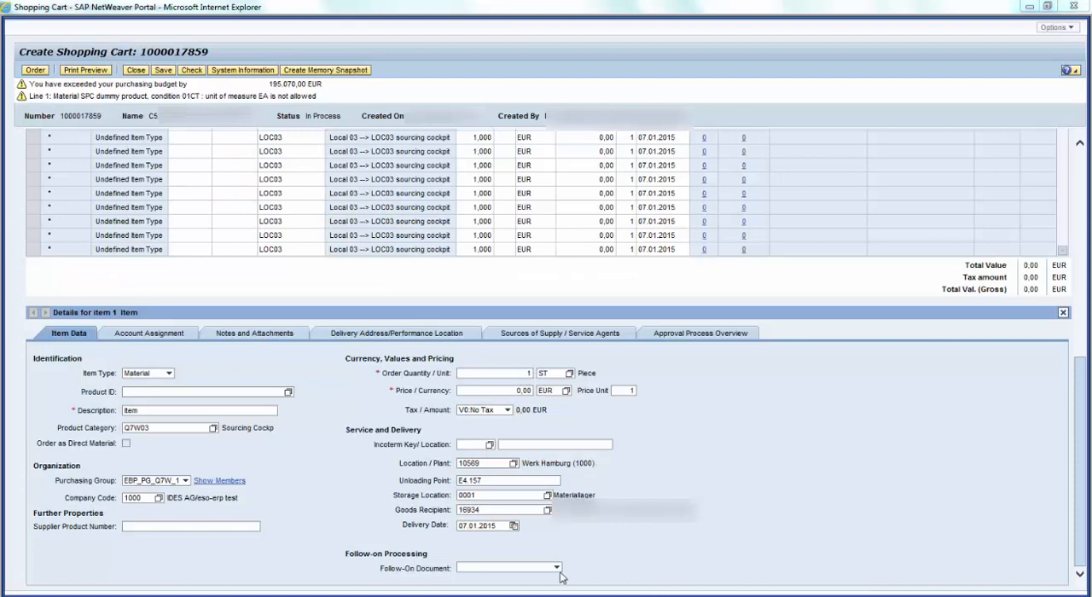
pyautogui.click(553, 569)
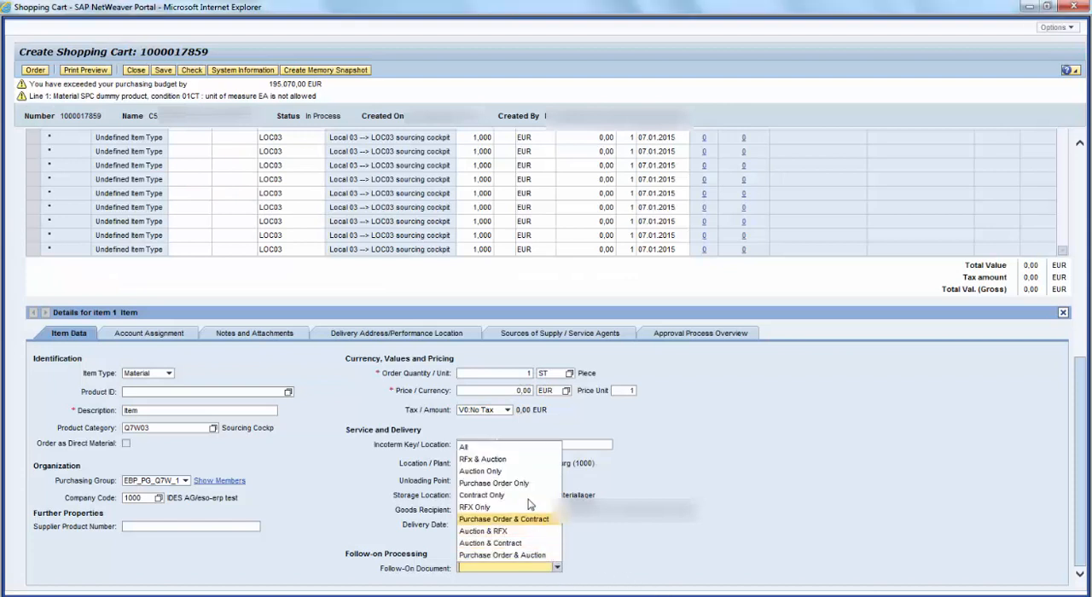
pyautogui.moveTo(508, 459)
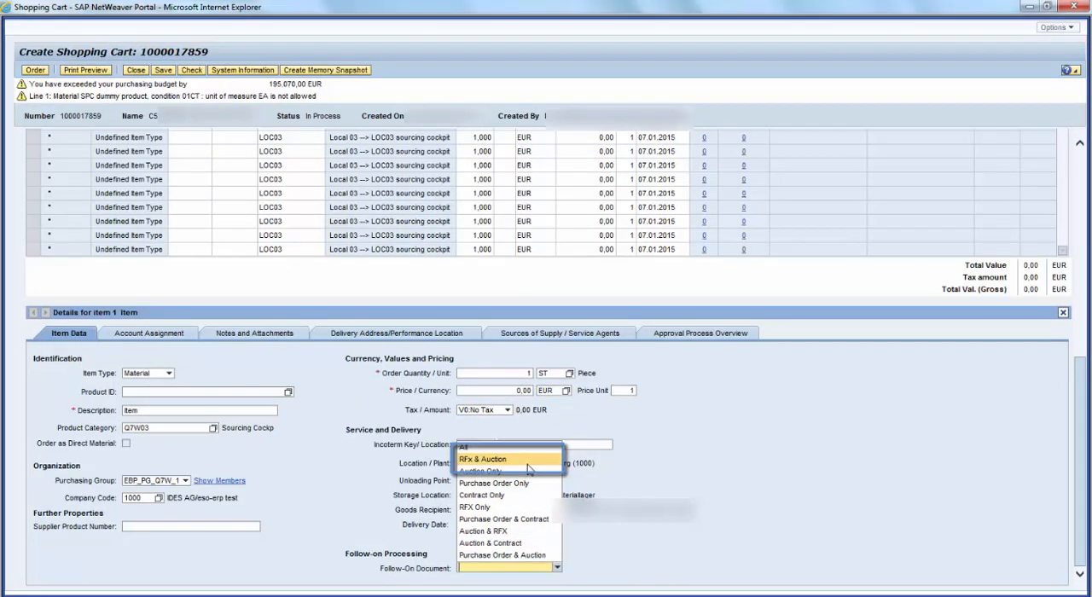
pyautogui.click(485, 458)
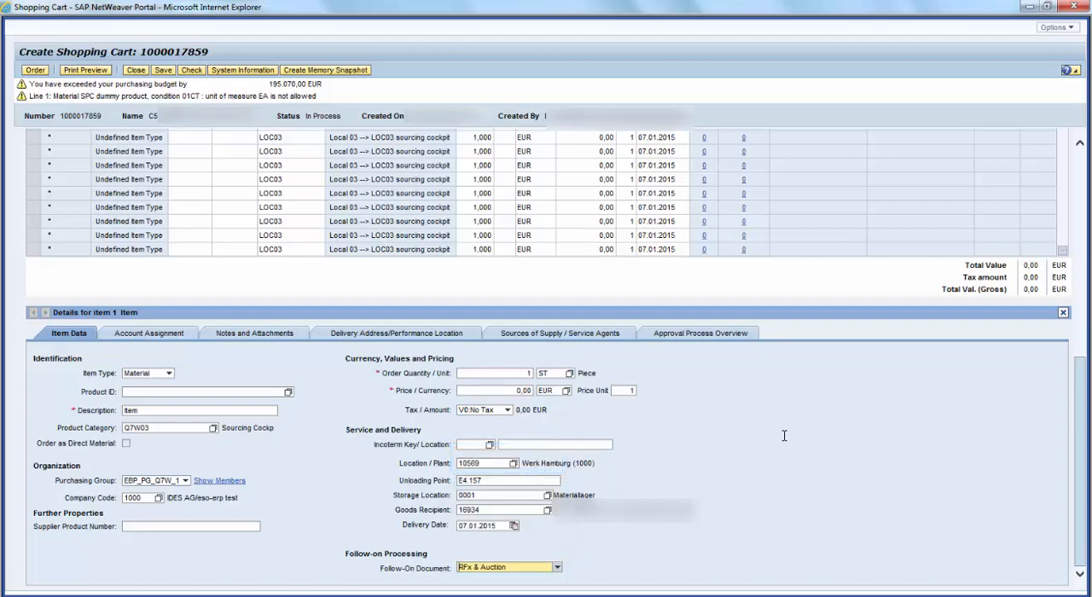